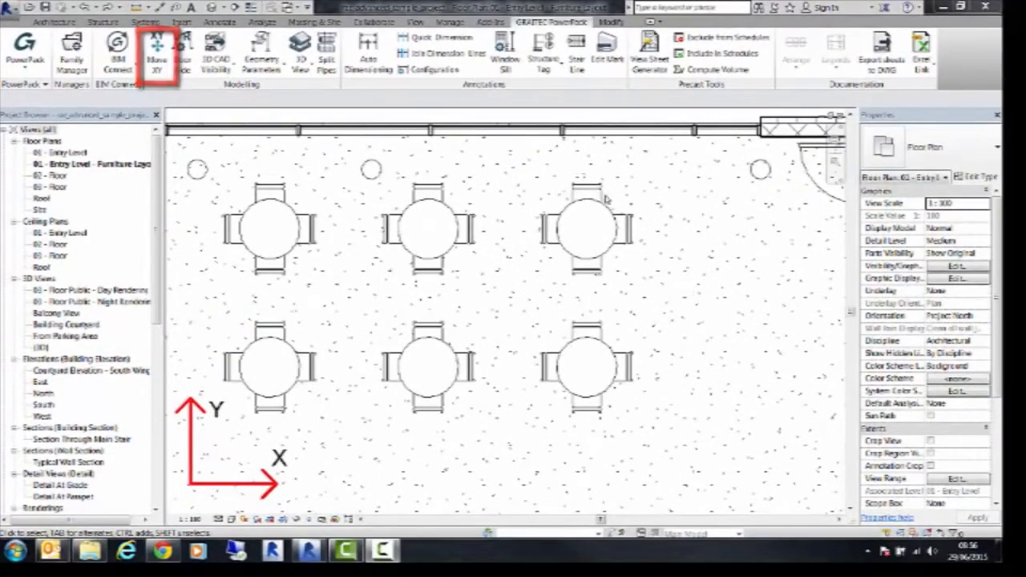
# Move the top-right dining table straight up, first by dragging, then with Move.
pyautogui.click(587, 229)
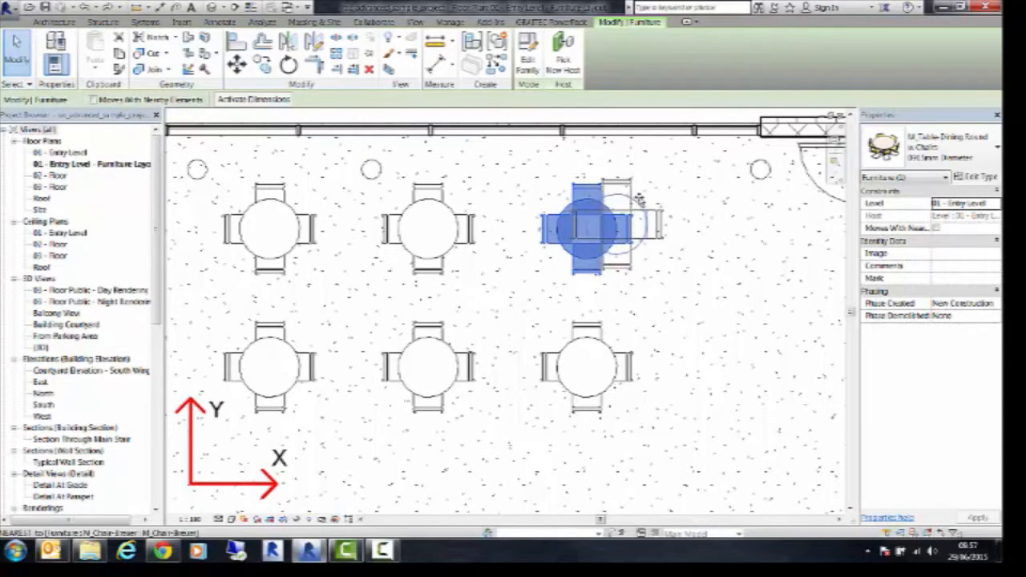
pyautogui.moveTo(585, 229); pyautogui.dragTo(665, 212)
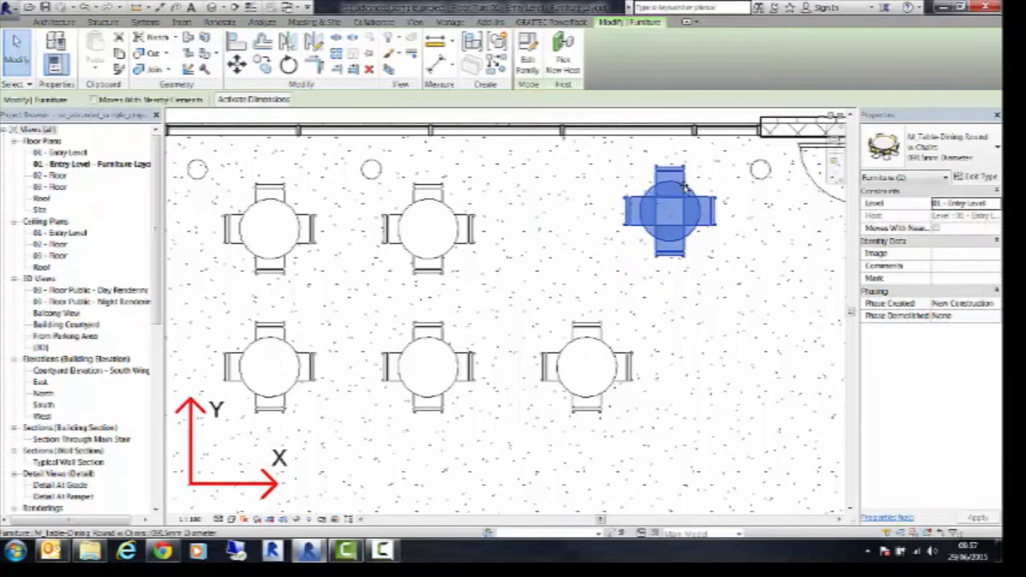
pyautogui.moveTo(674, 201)
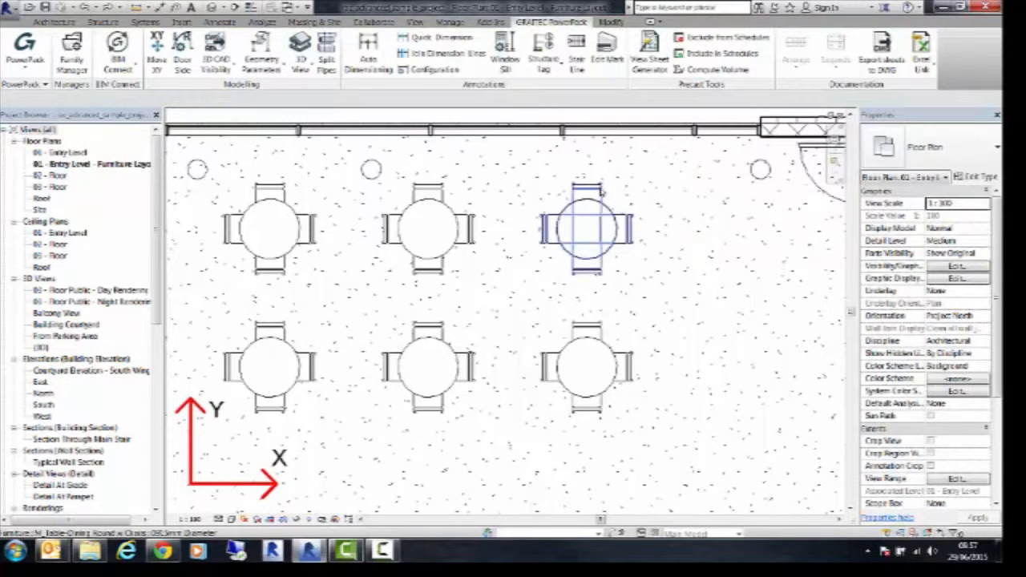
pyautogui.click(585, 228)
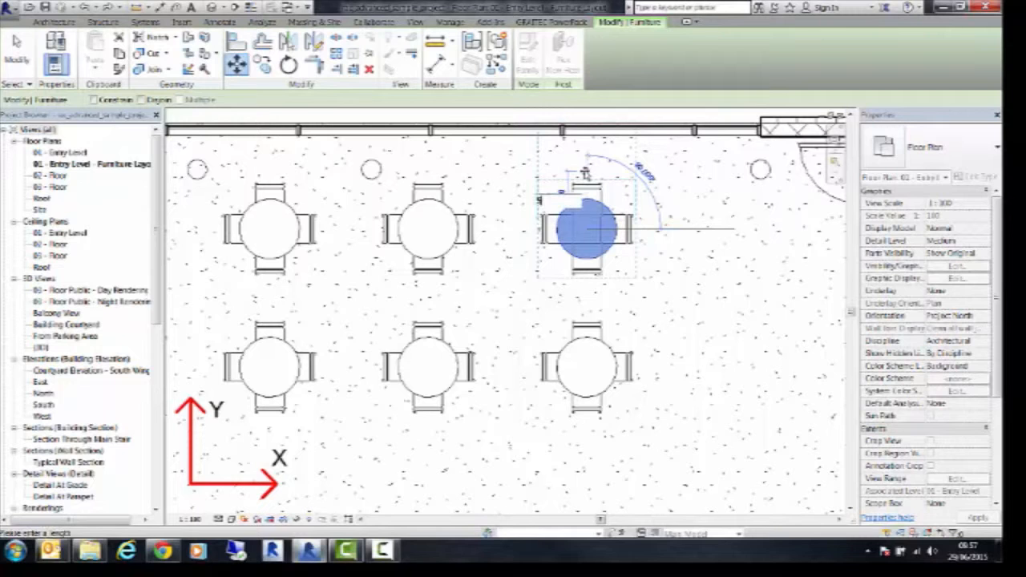
pyautogui.click(586, 229)
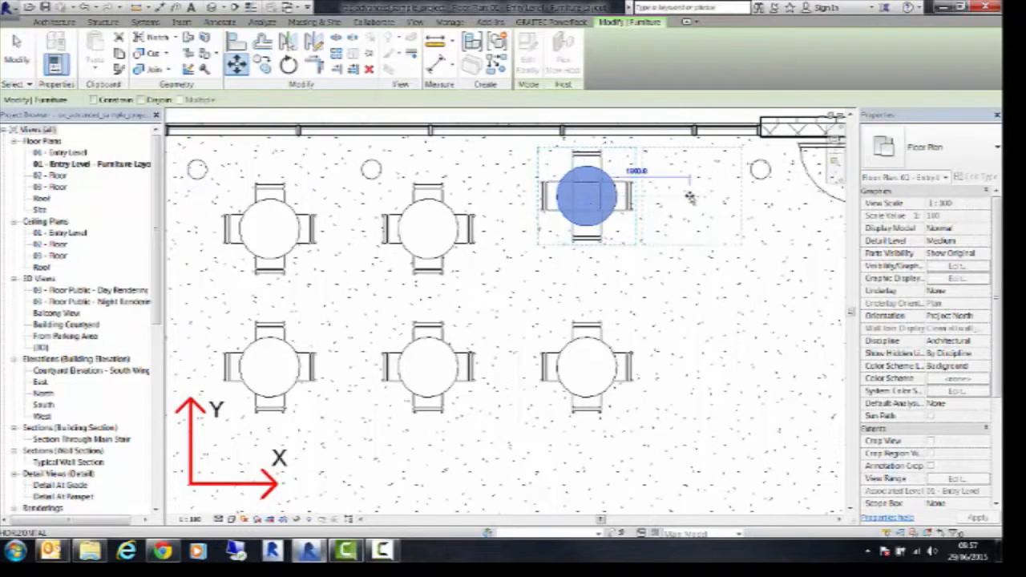
pyautogui.click(589, 197)
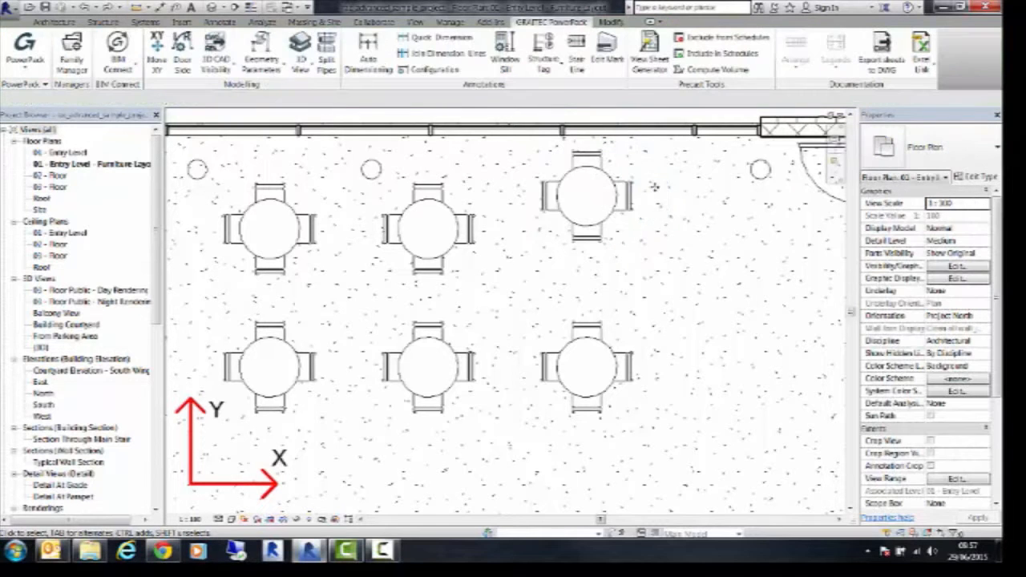
# Undo the manual move and offset the top-right table by X 500, Y 500 via Move XY.
pyautogui.click(585, 229)
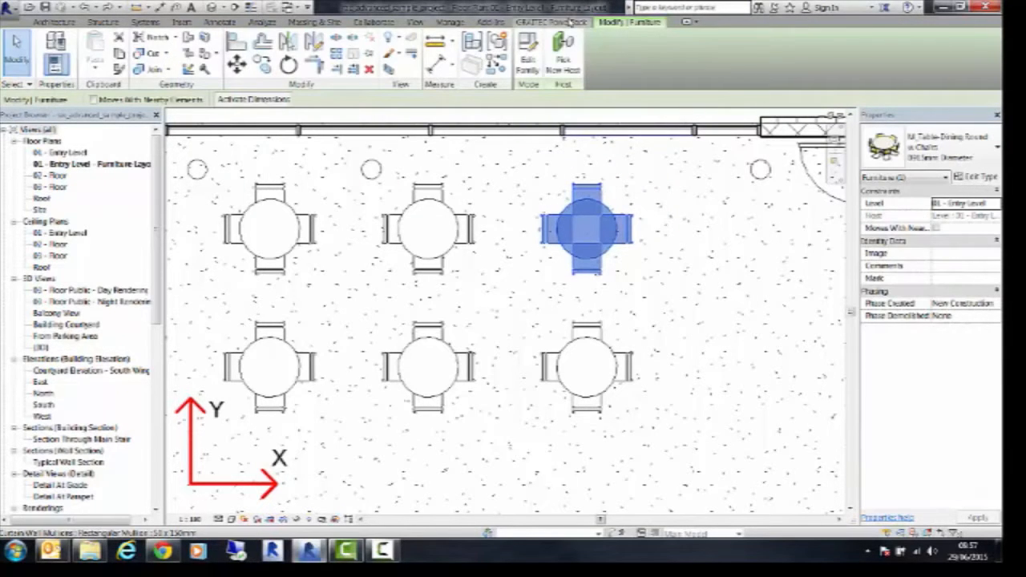
pyautogui.click(551, 22)
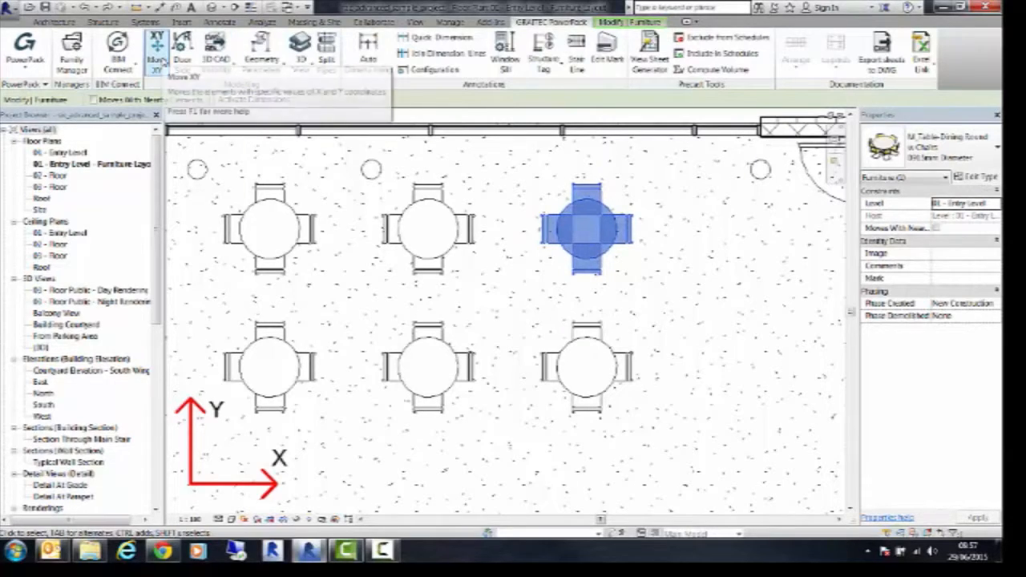
pyautogui.click(157, 48)
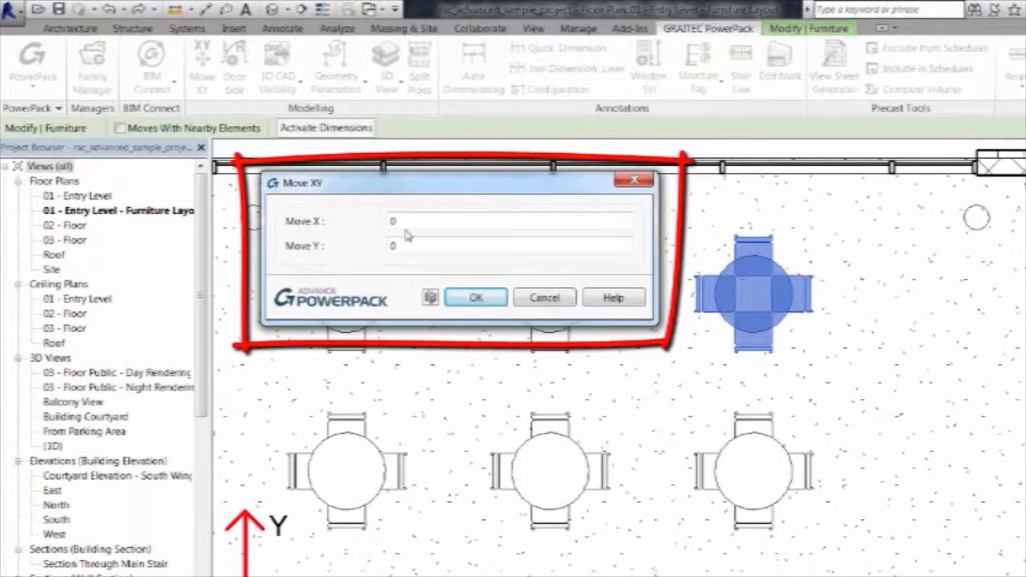
pyautogui.write('5')
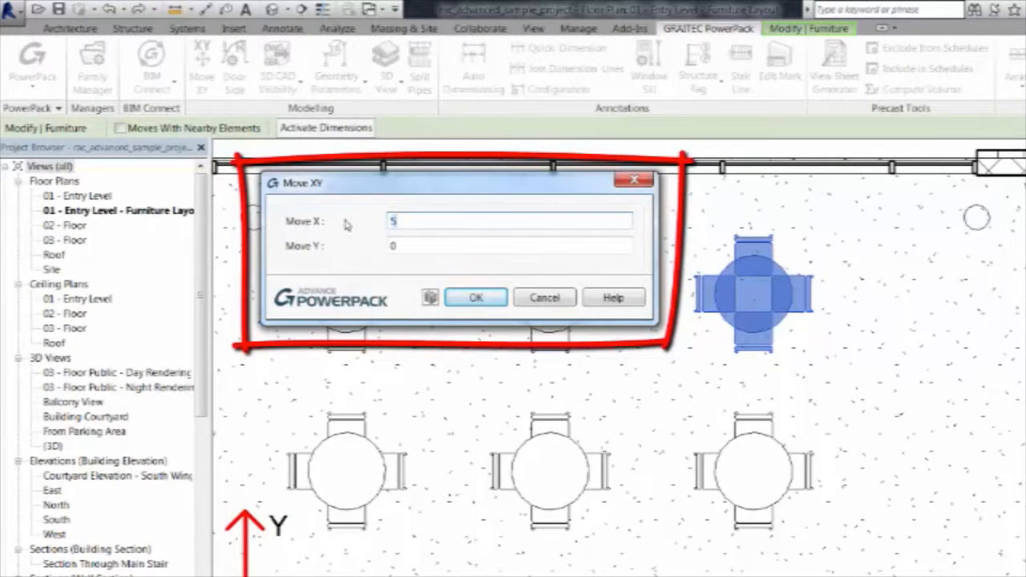
pyautogui.write('500')
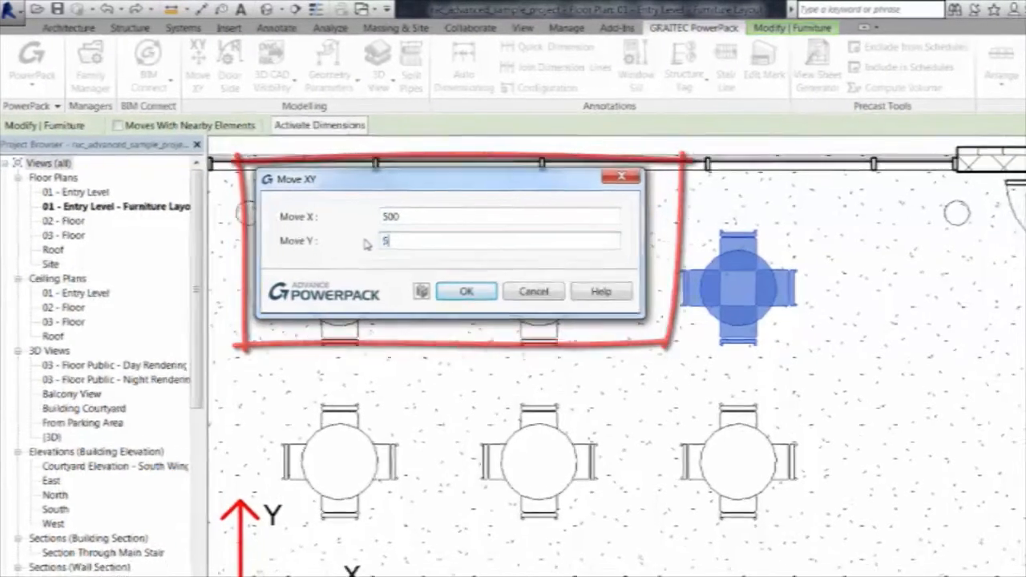
pyautogui.write('500')
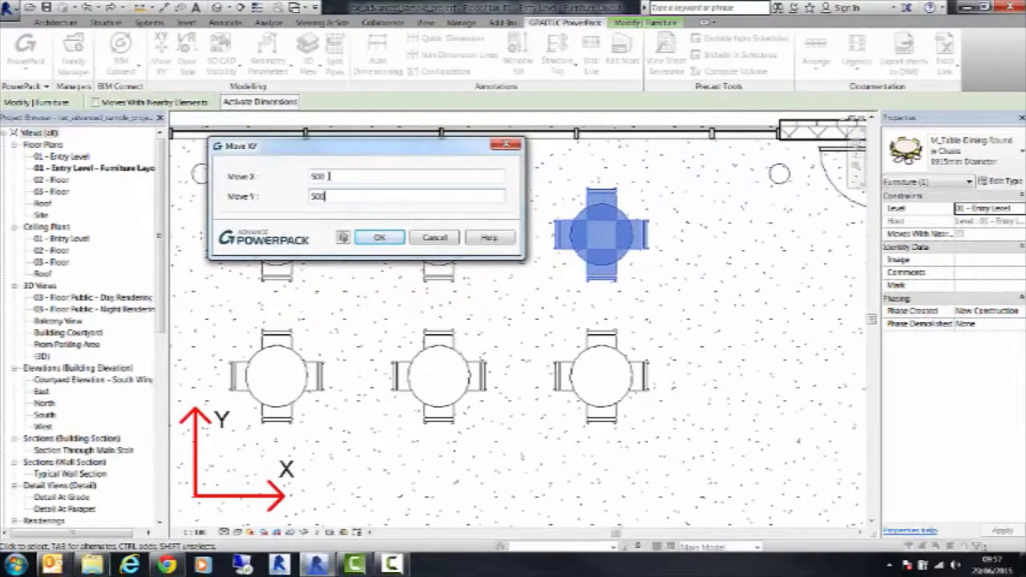
pyautogui.click(379, 237)
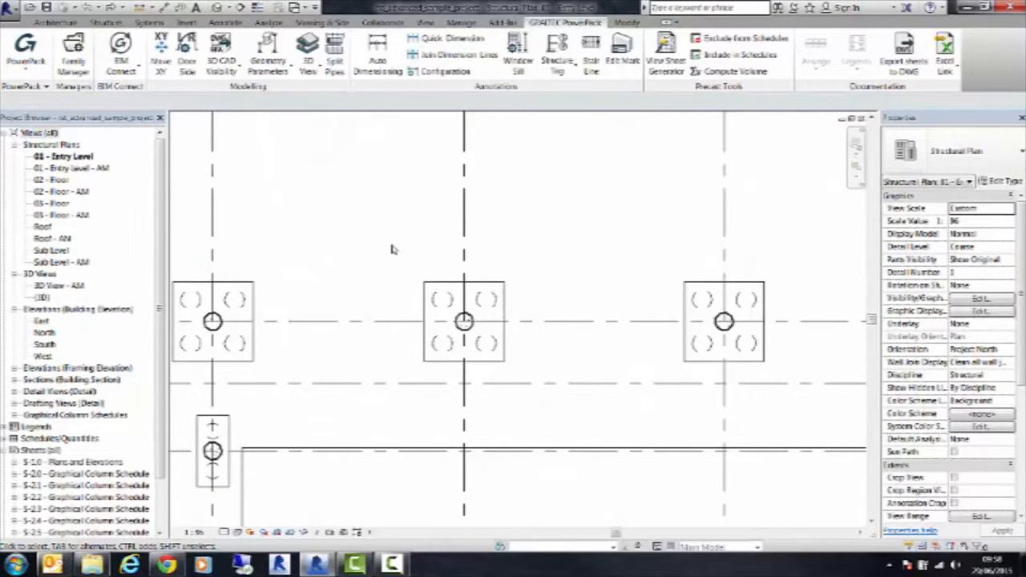
# Apply an exact X/Y offset to the middle column footing with PowerPack Move XY.
pyautogui.click(464, 321)
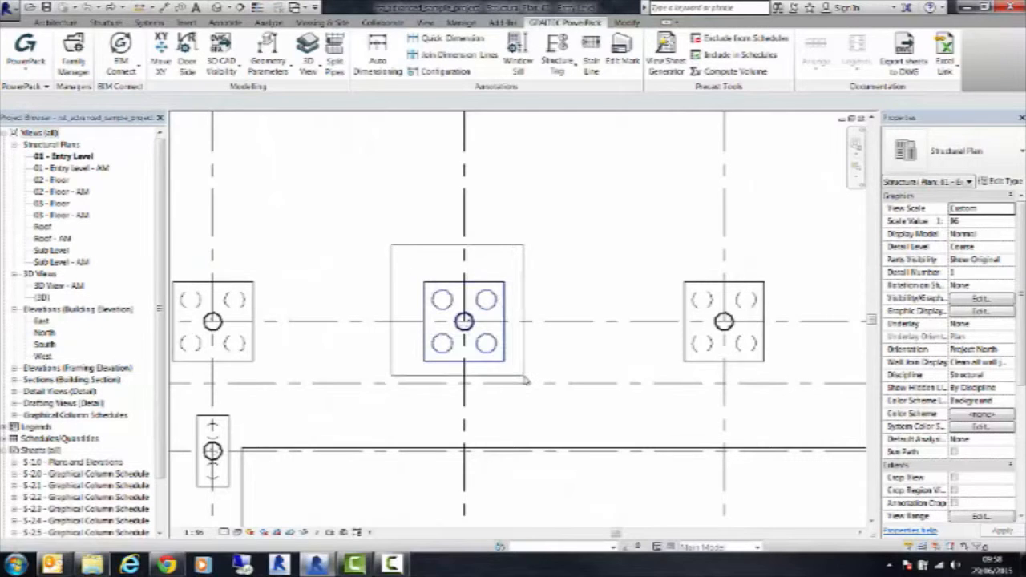
pyautogui.click(462, 321)
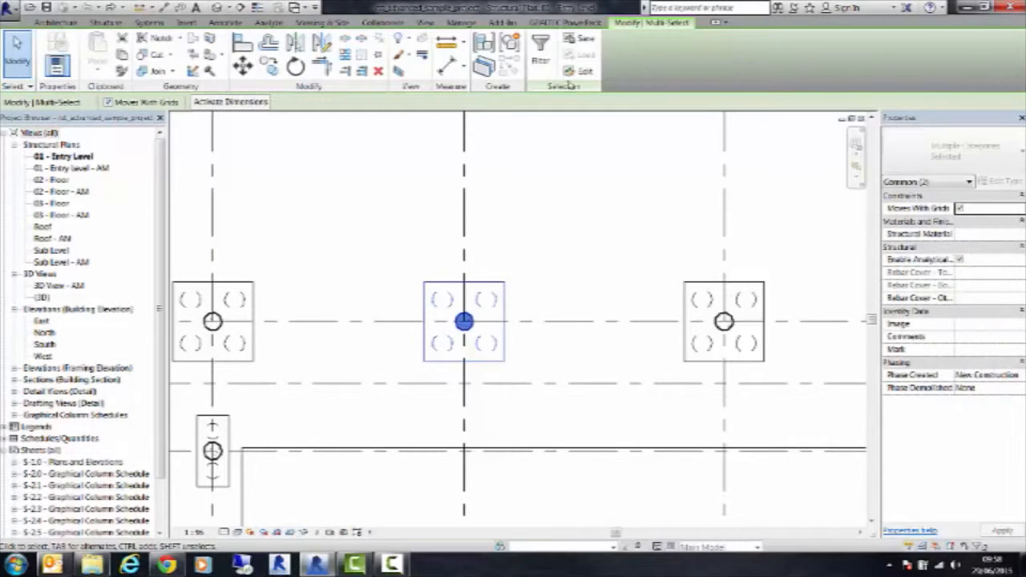
pyautogui.click(565, 22)
pyautogui.write('01000')
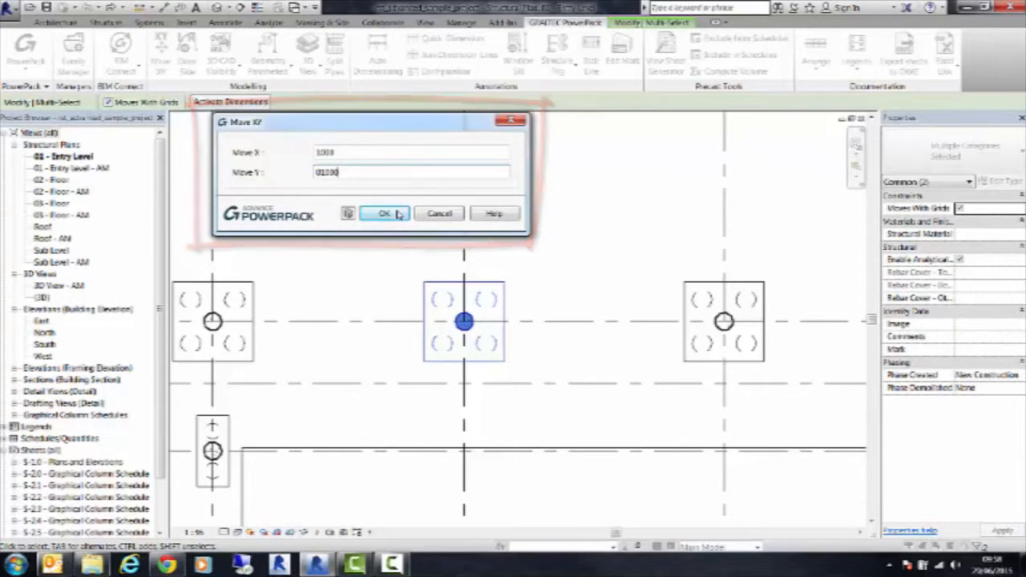
pyautogui.click(384, 214)
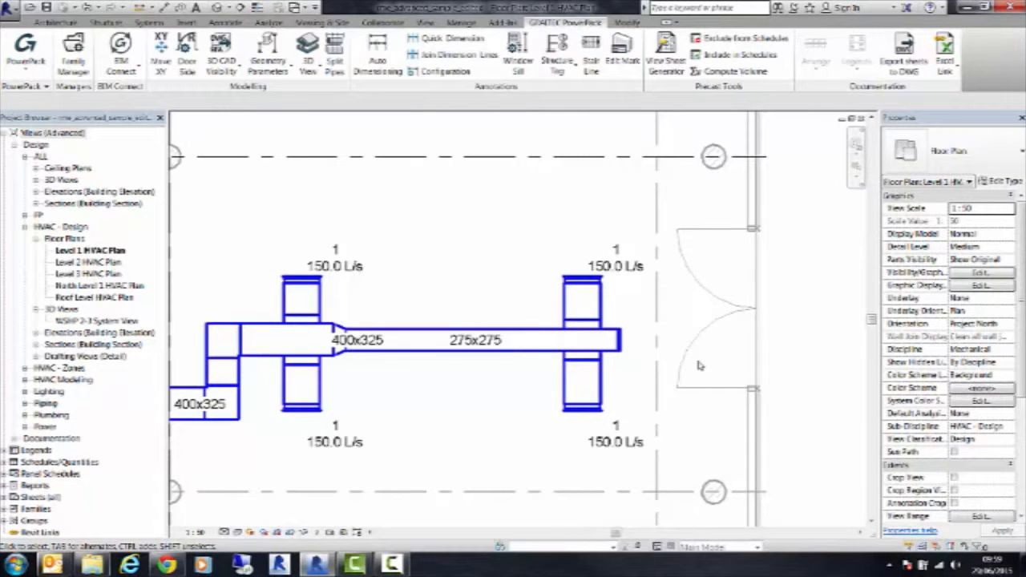
# Shift the upper-right supply air diffuser by X -500 and Y 500 using Move XY.
pyautogui.click(583, 297)
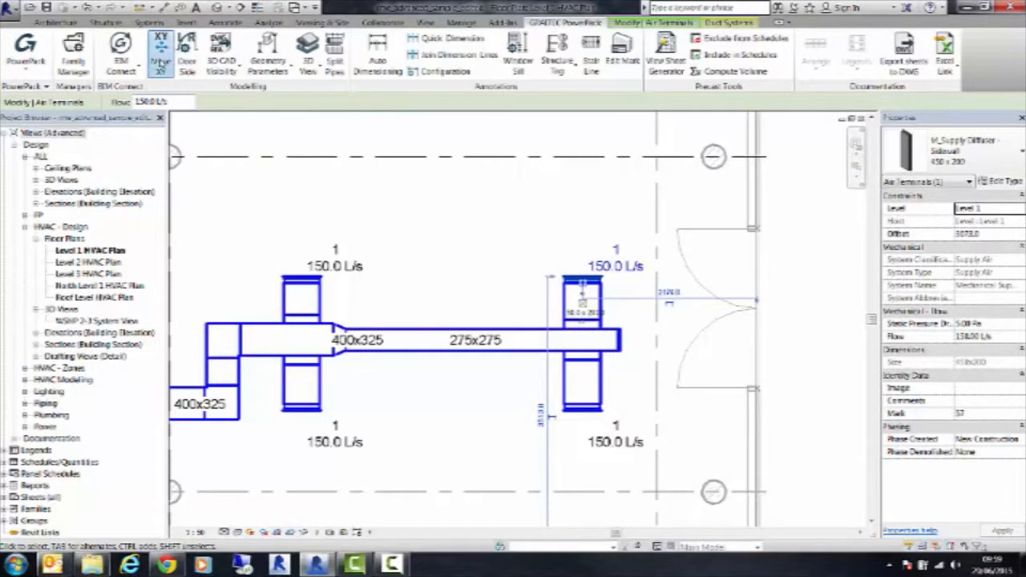
pyautogui.click(160, 52)
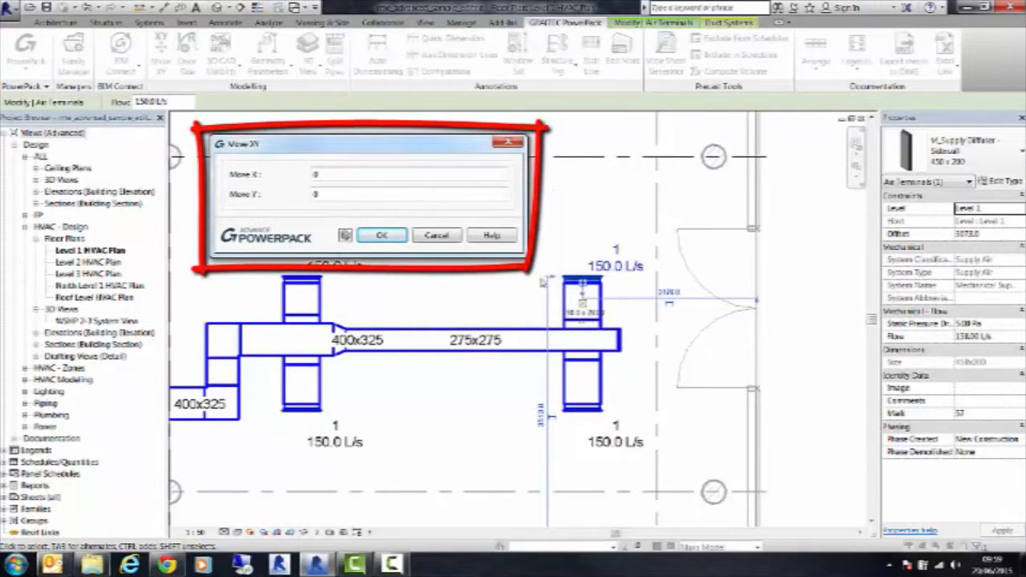
pyautogui.moveTo(566, 149)
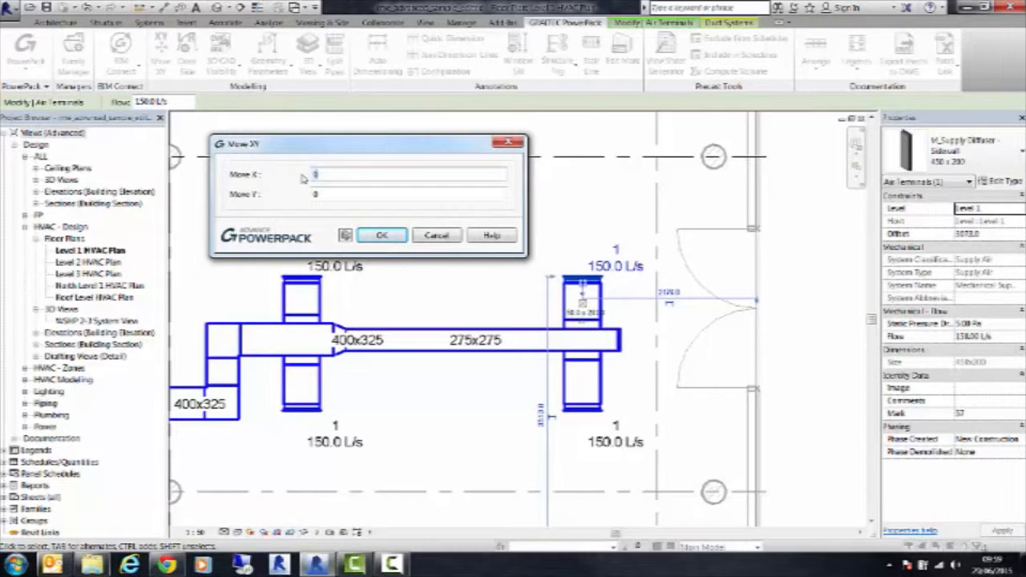
pyautogui.write('-500')
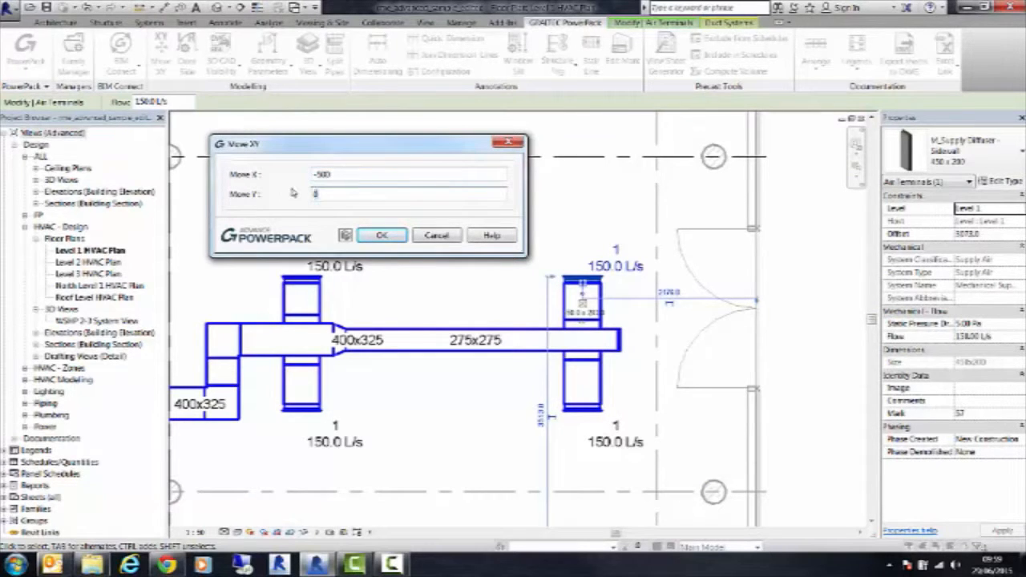
pyautogui.write('500')
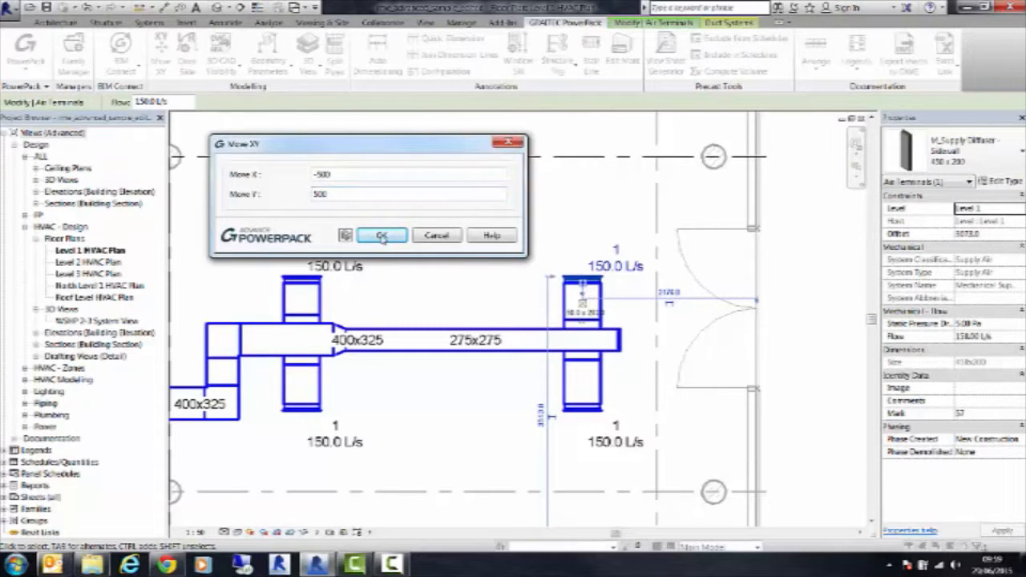
pyautogui.click(382, 235)
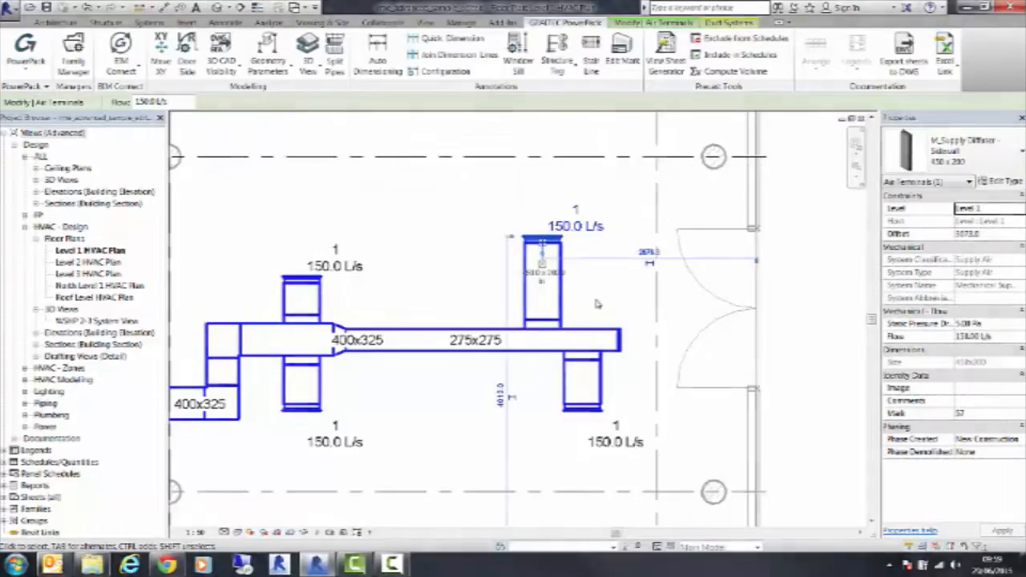